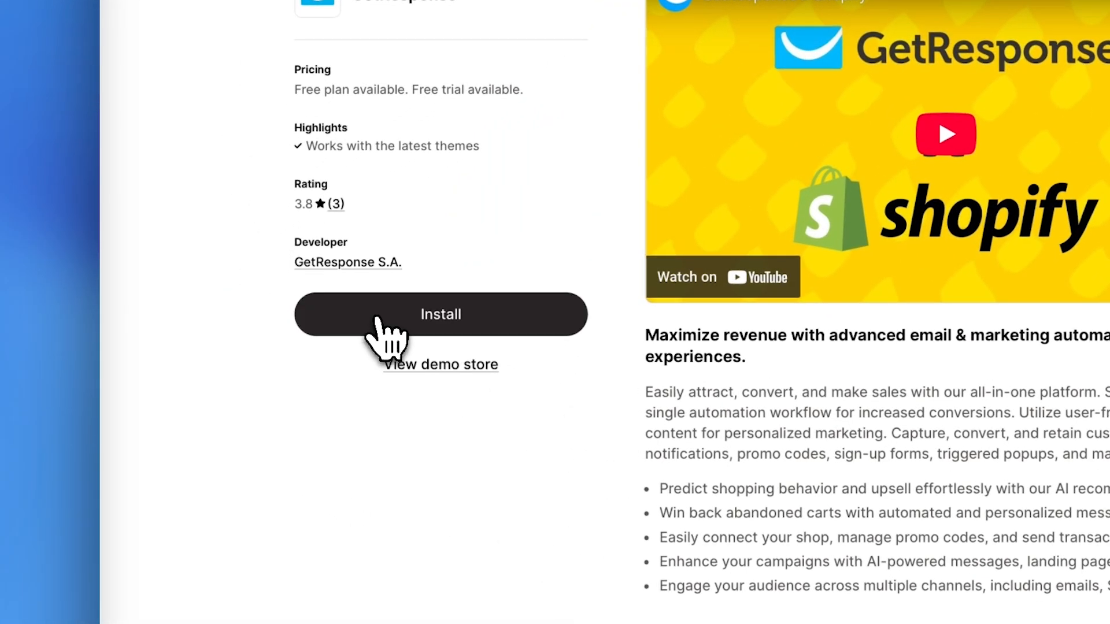
Install the GetResponse app from its Shopify App Store listing.
left_click(440, 314)
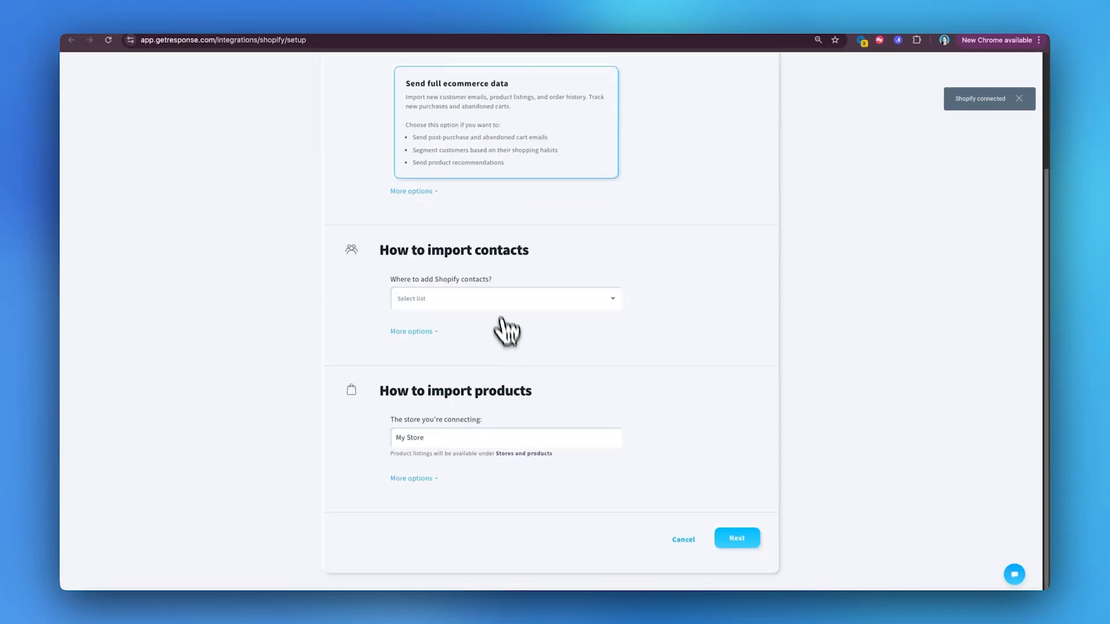
Pick the contact list that will receive imported Shopify contacts.
left_click(505, 298)
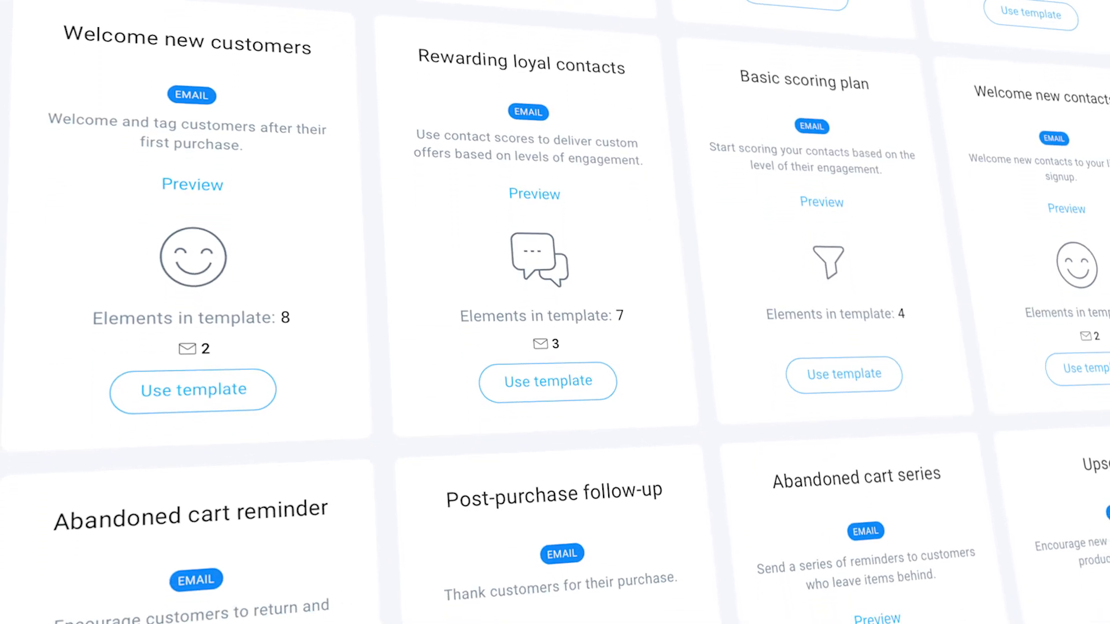
Scroll through the welcome, loyalty, scoring and abandoned cart automation templates.
scroll("down", 3)
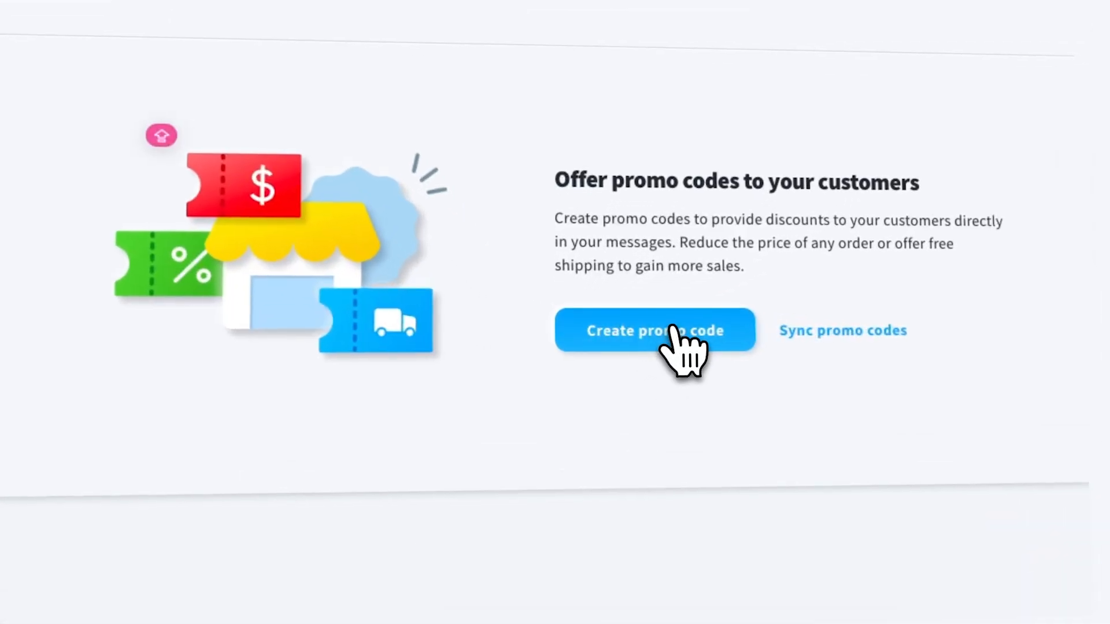
Start a master promo code 10OFF, entering code text 'WELCO'.
left_click(653, 330)
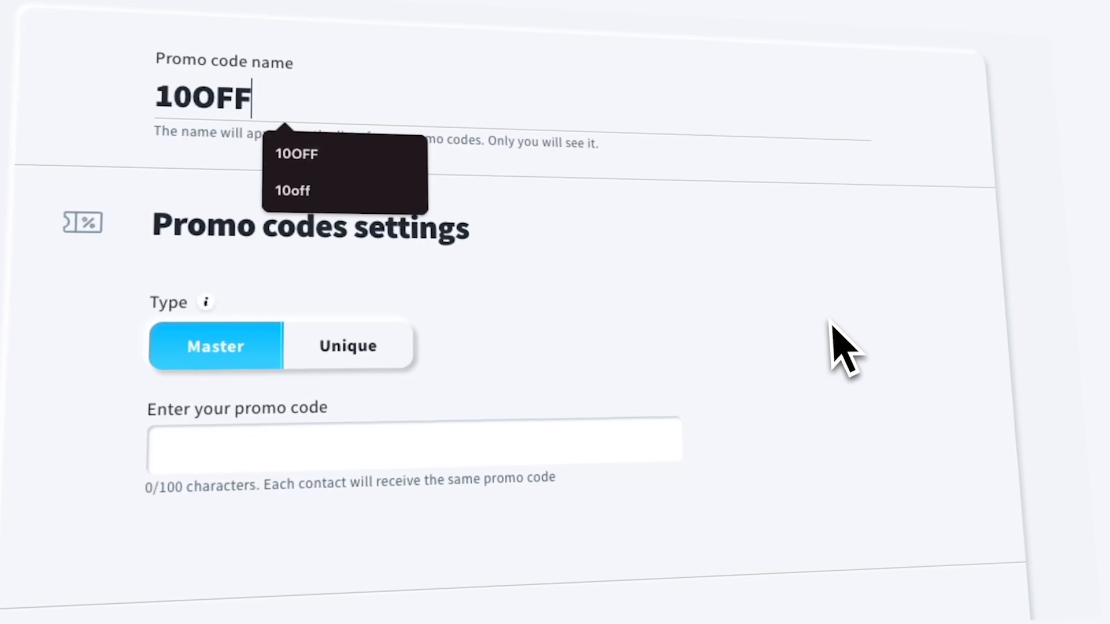
type("WELCO")
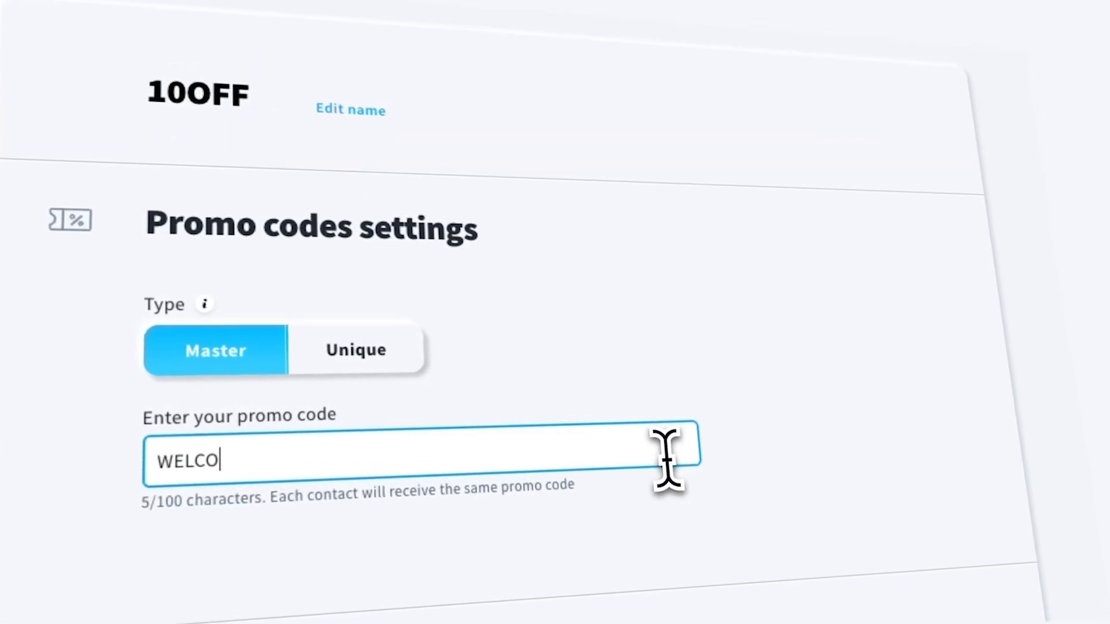
scroll("down", 3)
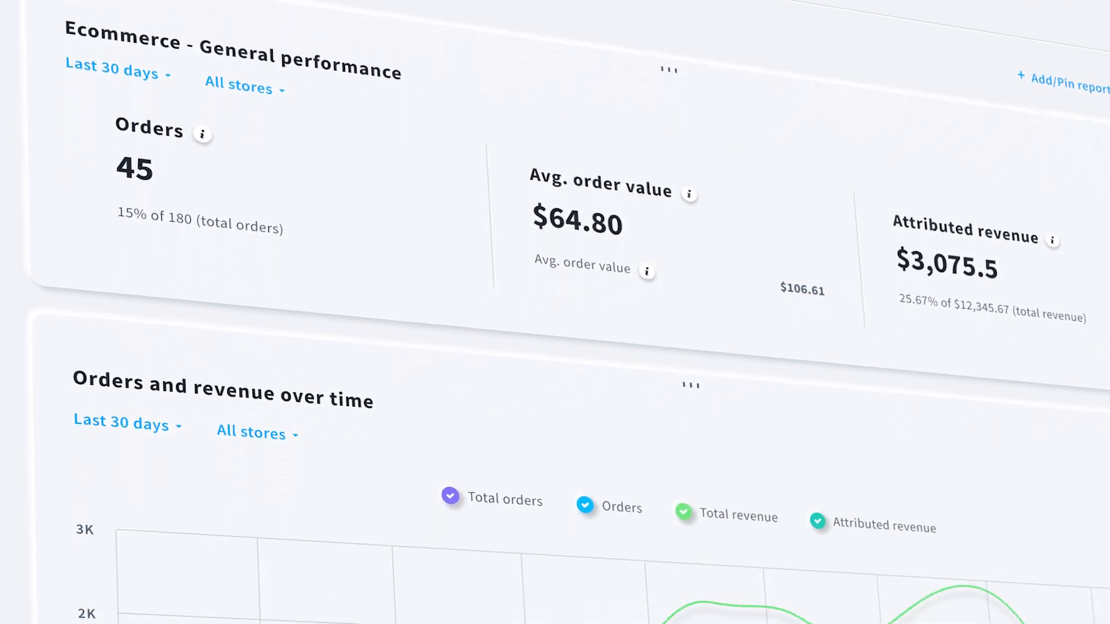
Scroll down to the orders and revenue over time and revenue-by-channel reports.
scroll("down", 3)
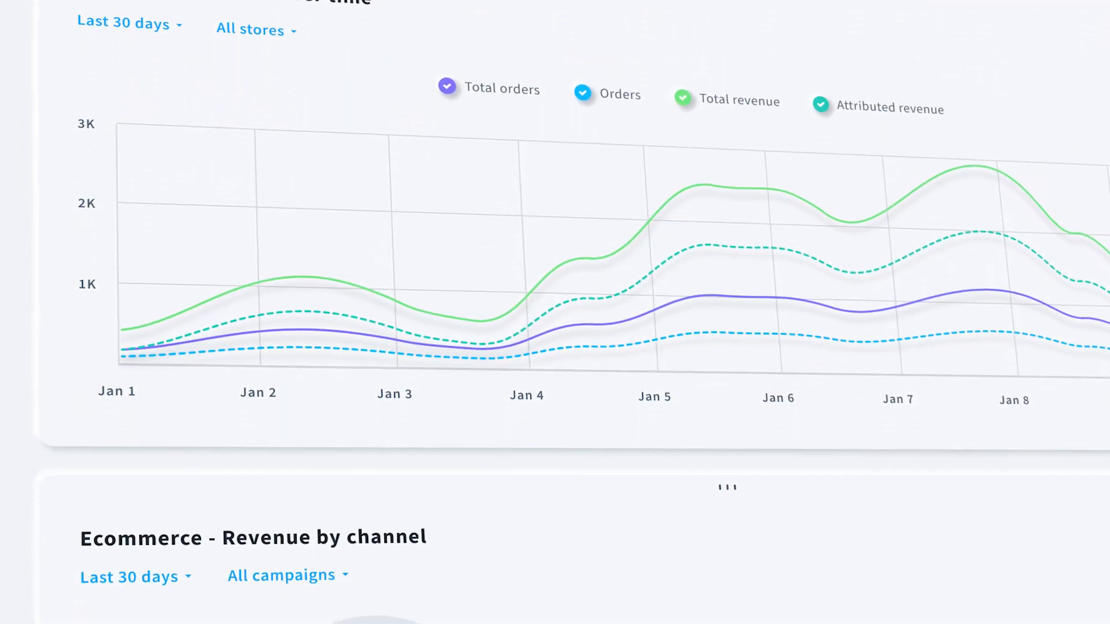